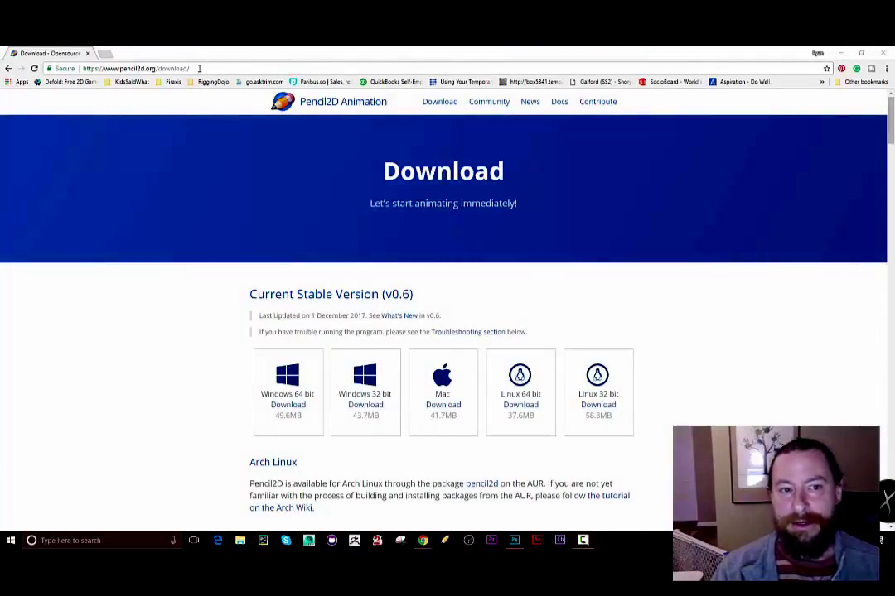
Browse the pencil2d.org download page to the Windows download section.
left_click(136, 68)
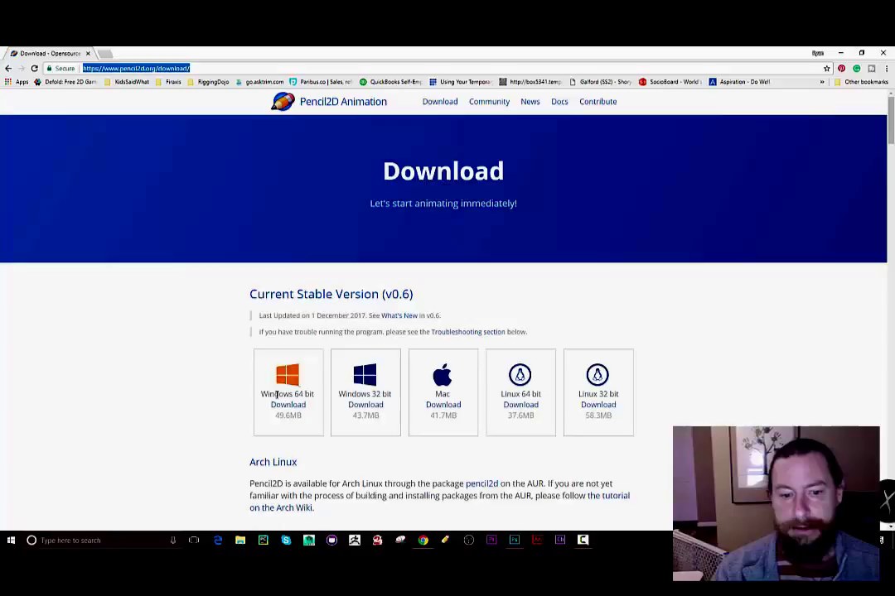
scroll("down", 3)
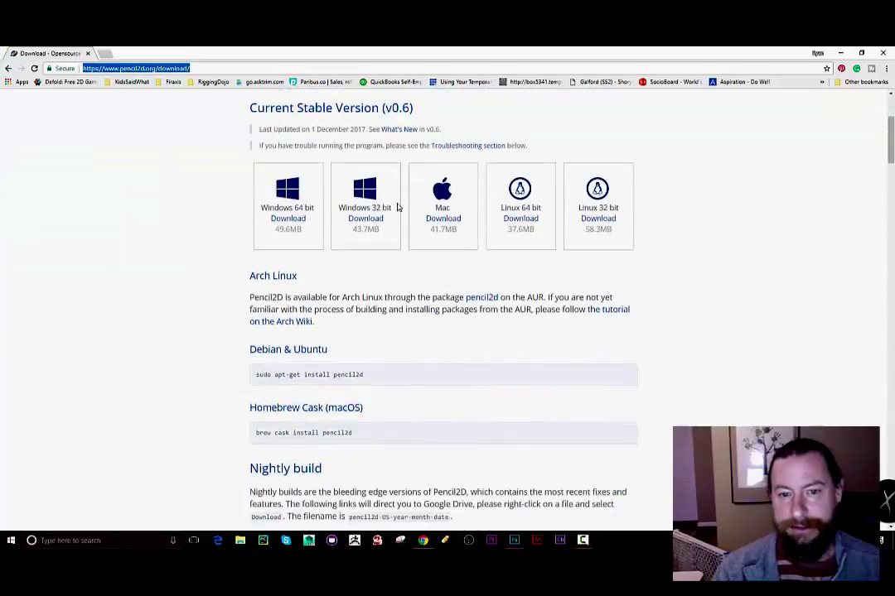
scroll("up", 3)
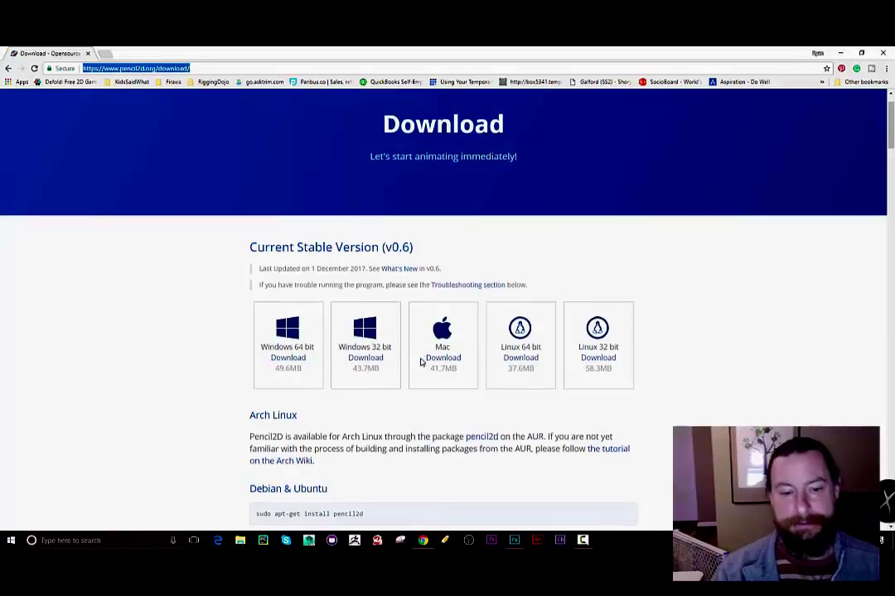
scroll("down", 3)
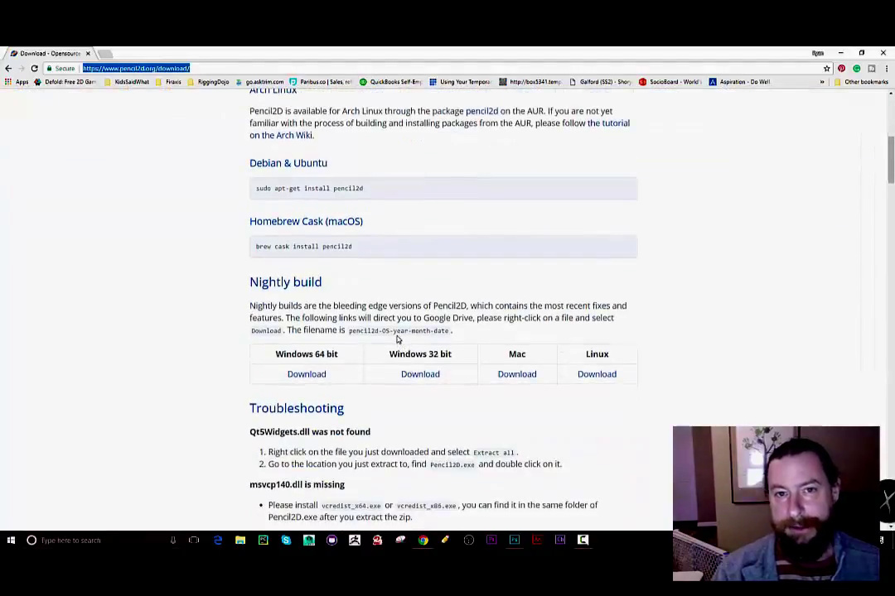
mouse_move(305, 374)
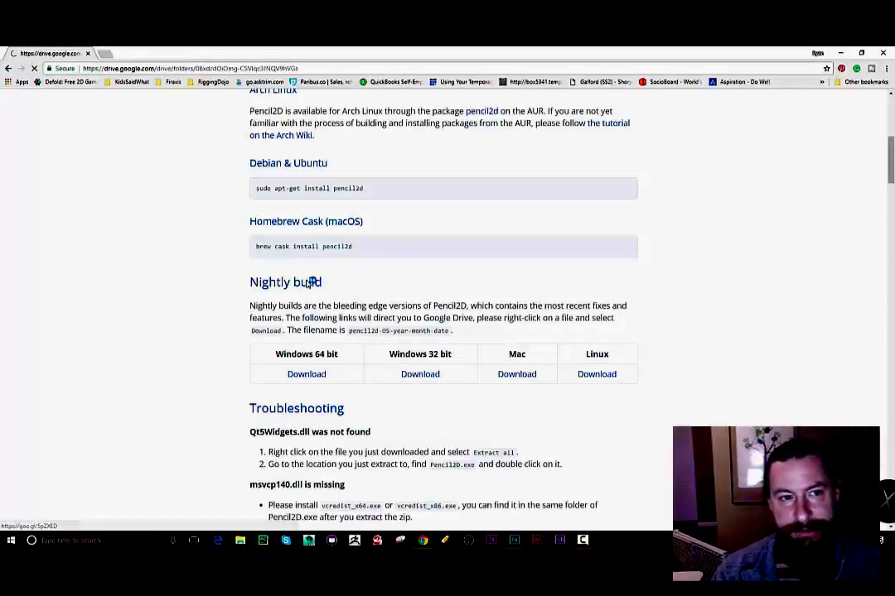
left_click(305, 375)
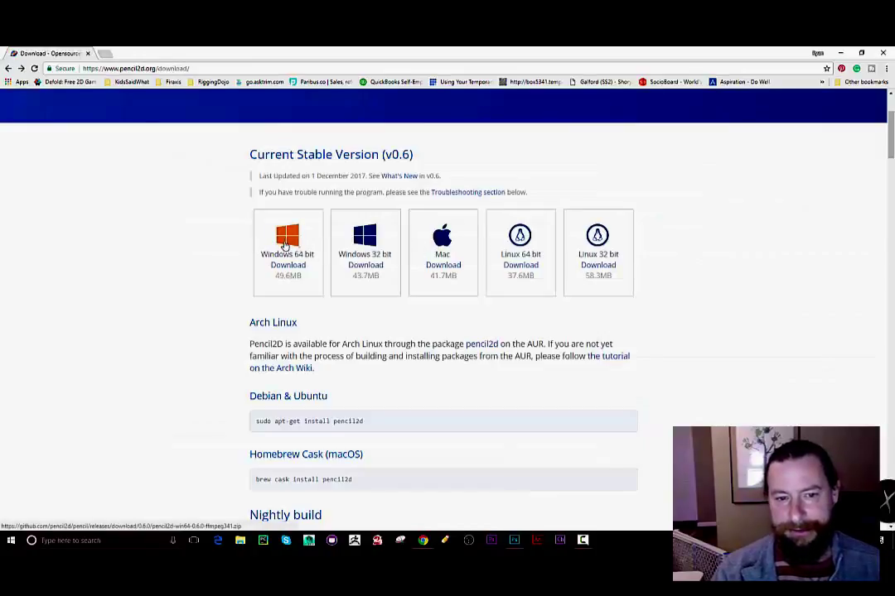
Download the Windows 64-bit Pencil2D zip to the Desktop and show it in its folder.
left_click(289, 240)
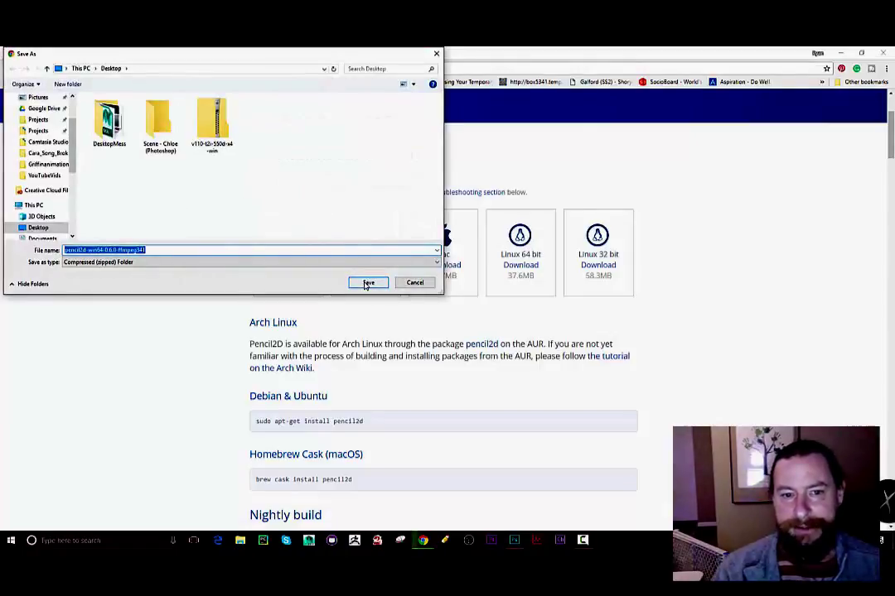
left_click(368, 281)
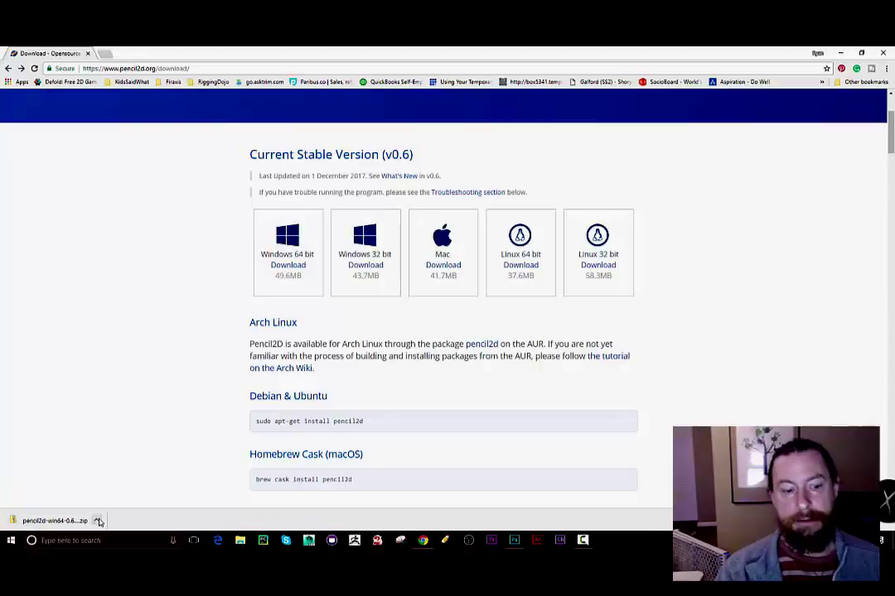
left_click(97, 521)
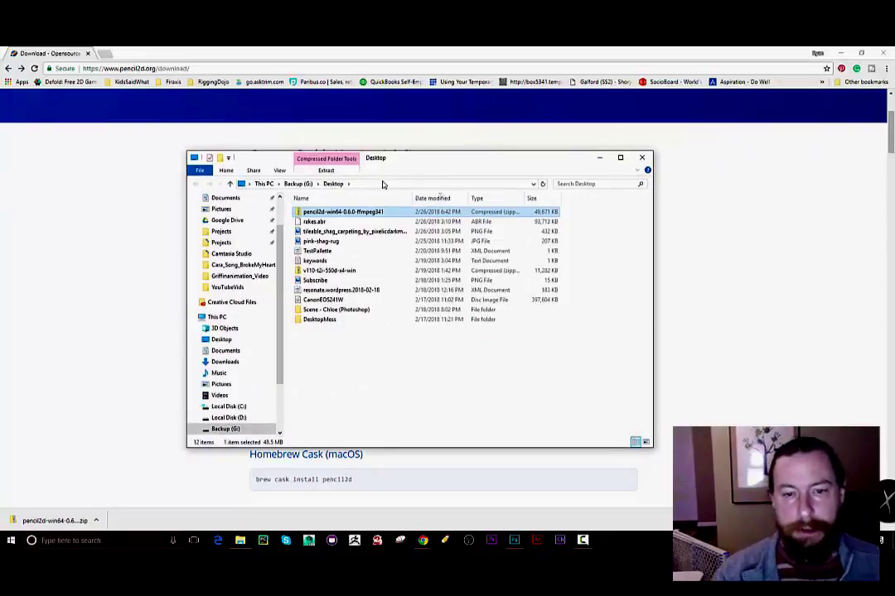
Extract the Pencil2D zip with 7-Zip into a pencil2d-win64 folder on the Desktop.
right_click(341, 212)
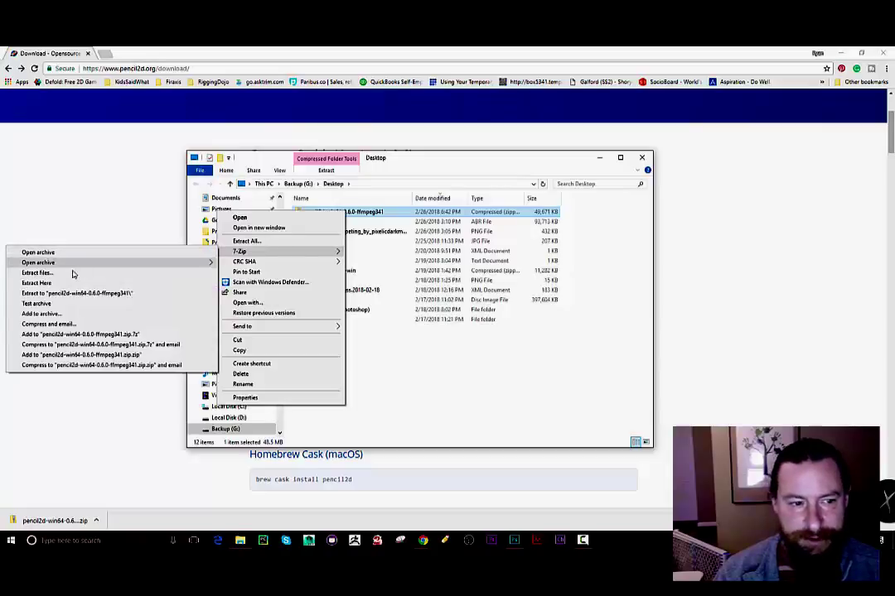
left_click(36, 271)
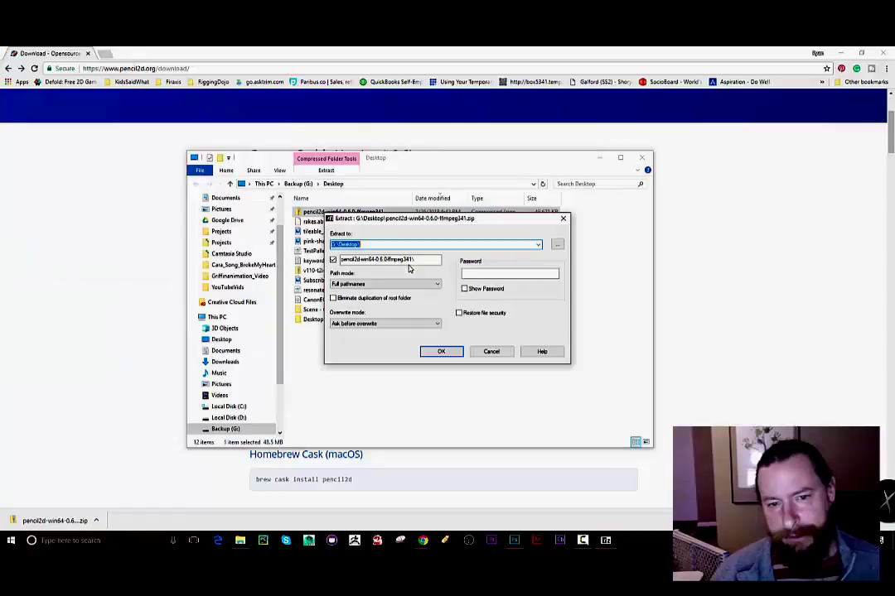
left_click(557, 243)
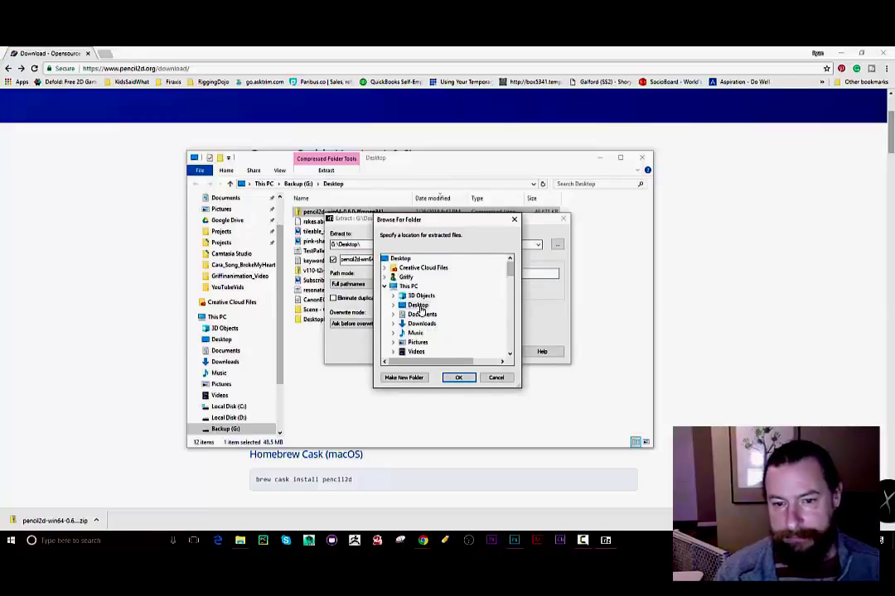
left_click(395, 304)
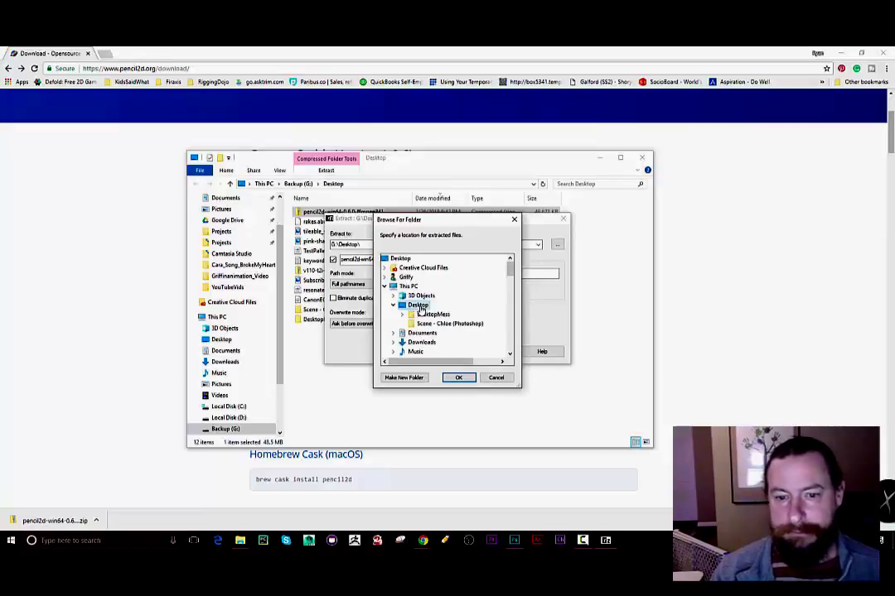
left_click(458, 378)
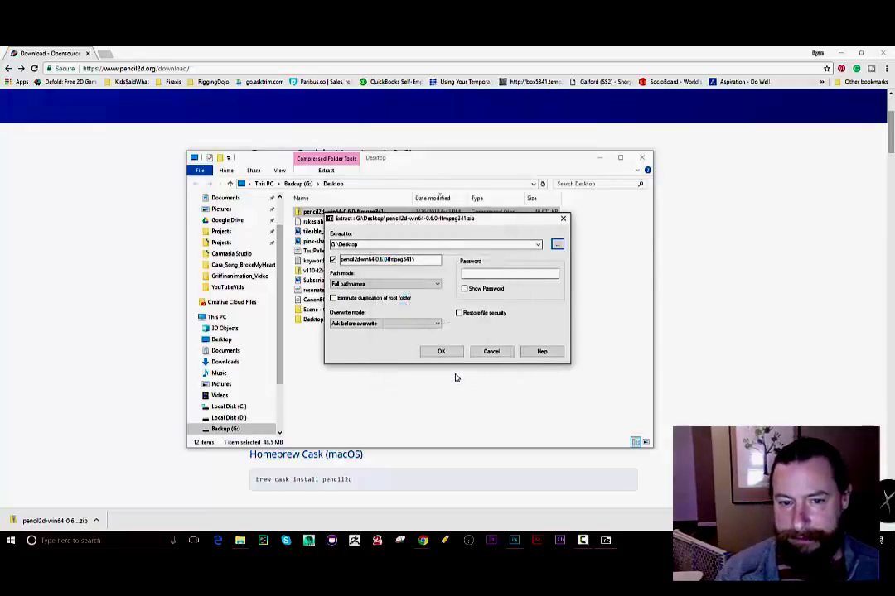
left_click(440, 351)
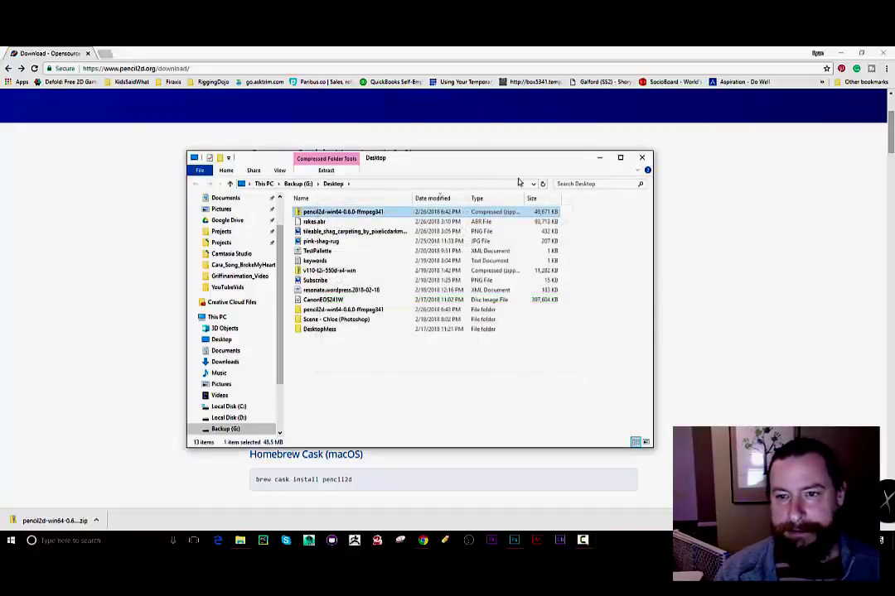
mouse_move(642, 158)
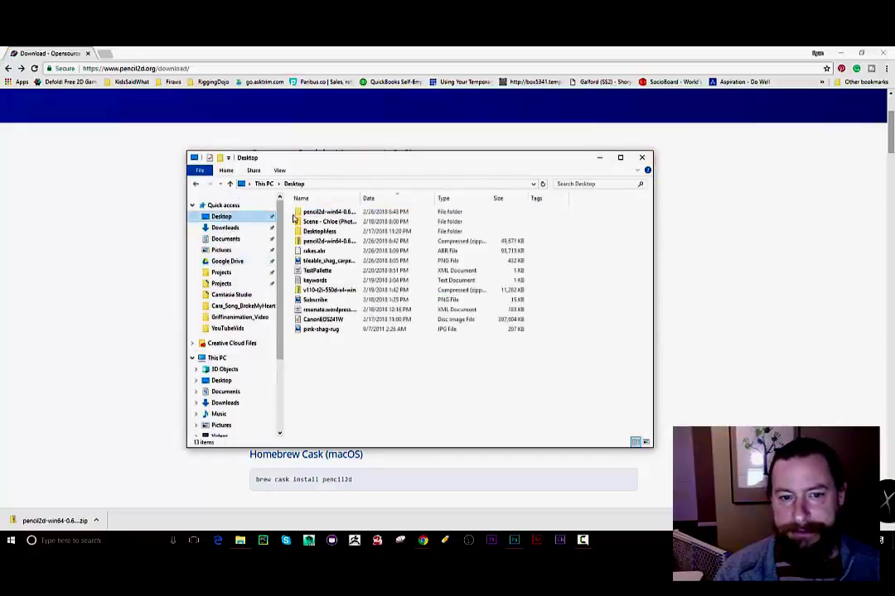
Launch Pencil2D.exe from the extracted pencil2d-win64 folder to its blank canvas, then close it.
double_click(338, 212)
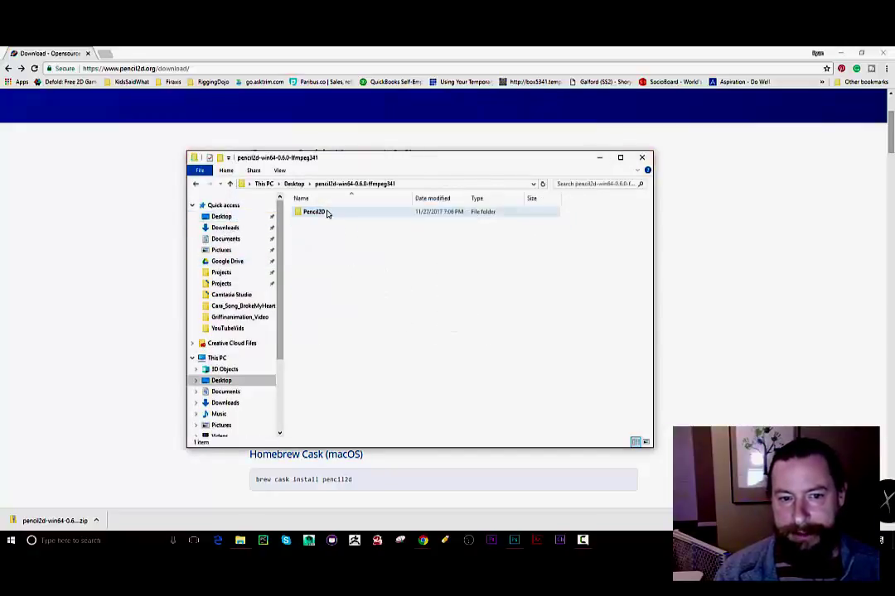
double_click(311, 212)
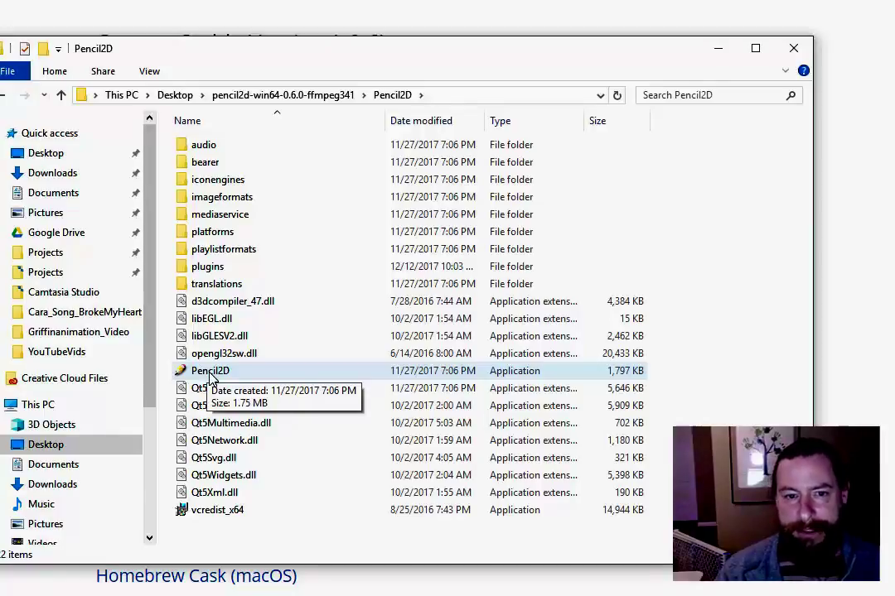
left_click(209, 371)
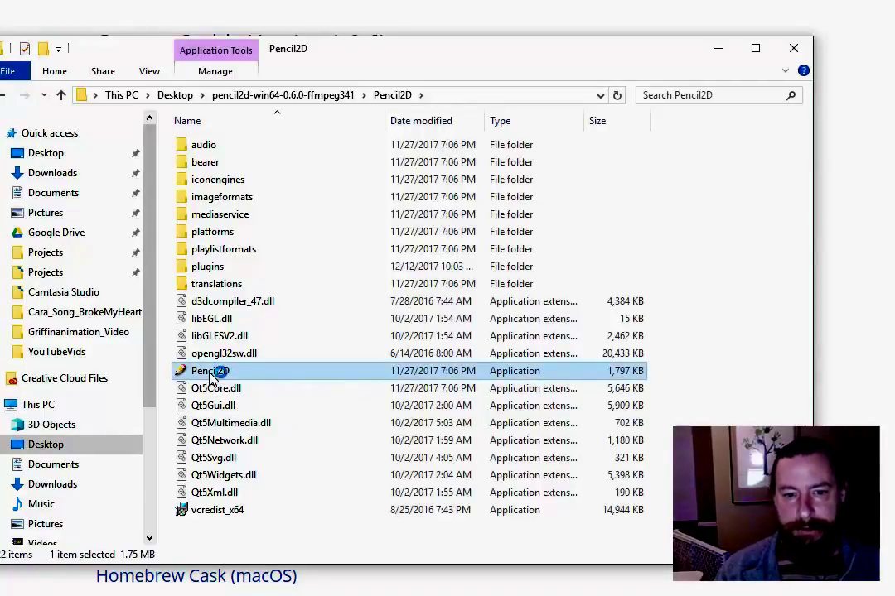
double_click(208, 371)
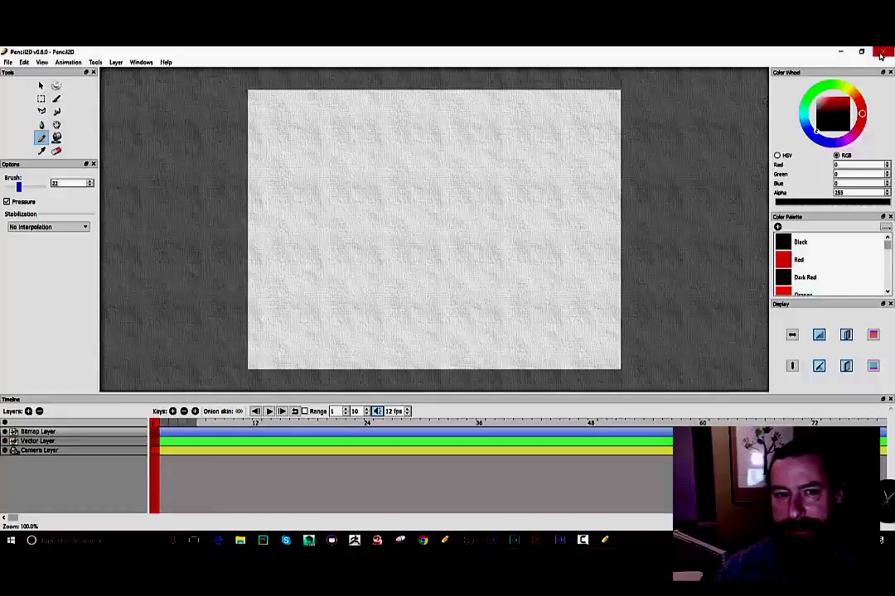
left_click(884, 53)
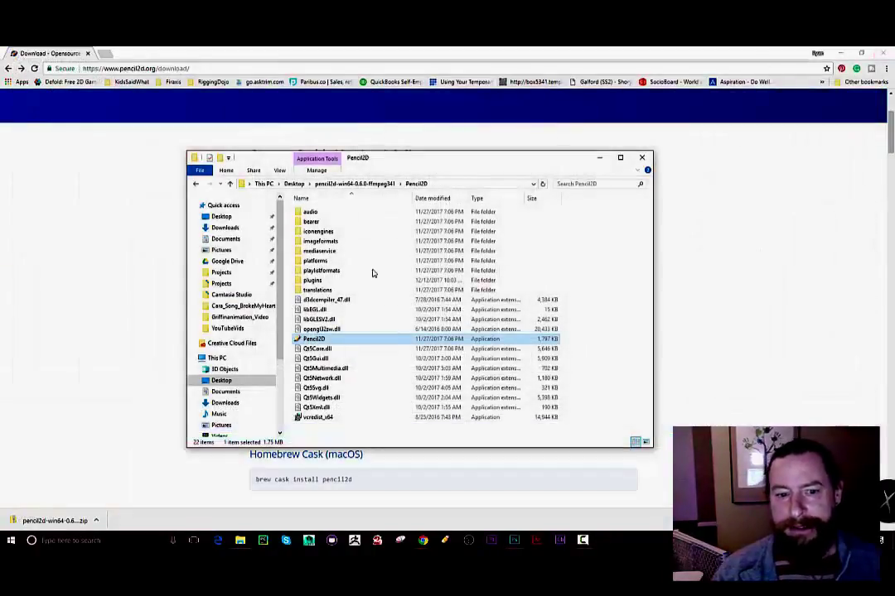
mouse_move(313, 338)
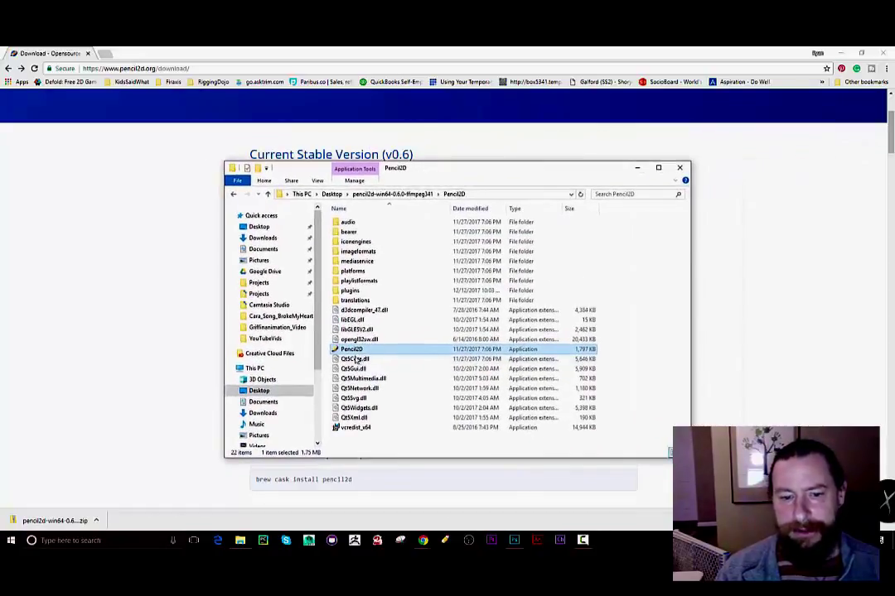
mouse_move(351, 348)
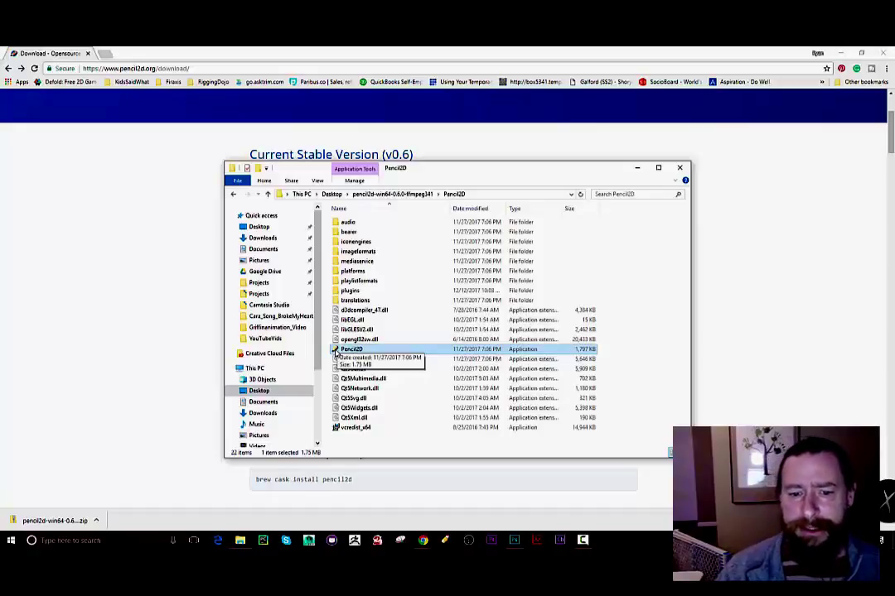
Run Pencil2D.exe as administrator so its blank canvas opens.
right_click(353, 348)
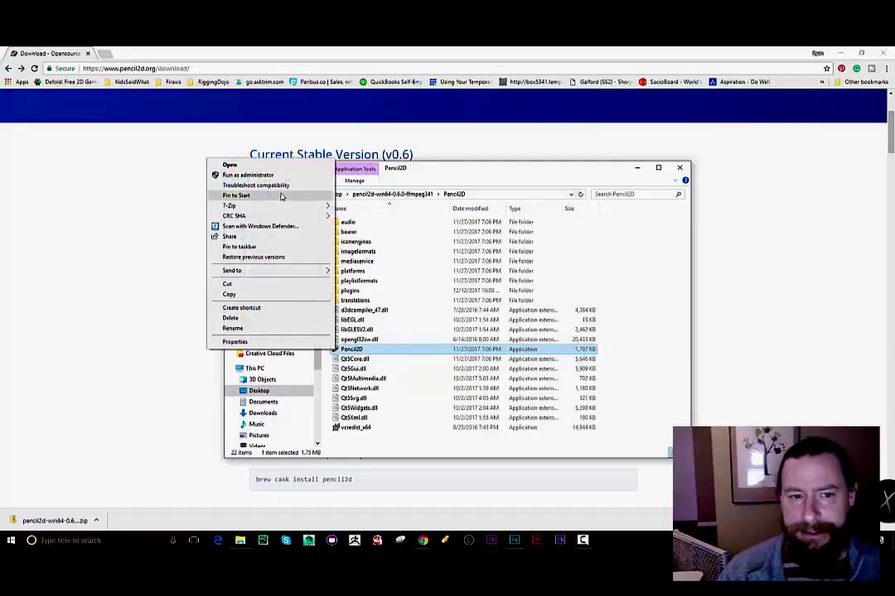
mouse_move(248, 175)
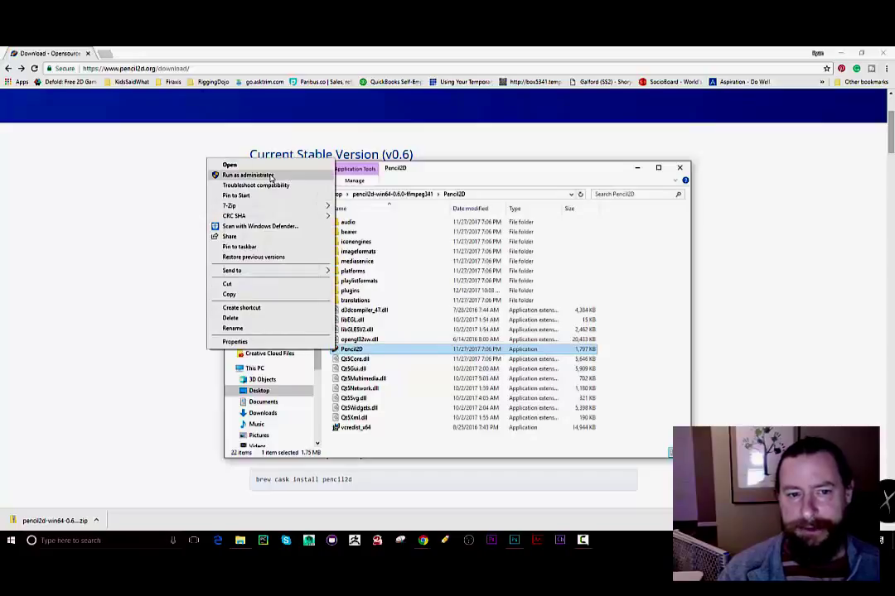
left_click(245, 176)
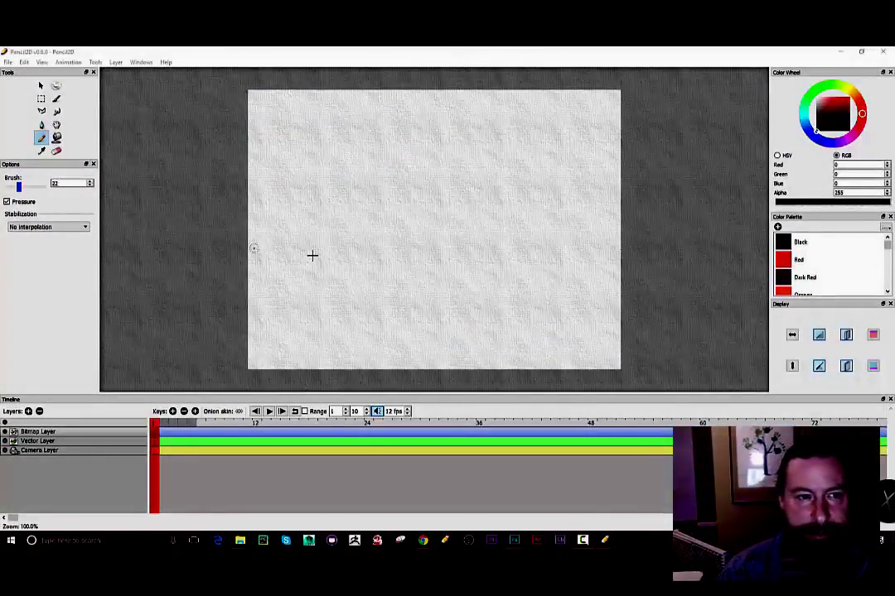
mouse_move(245, 156)
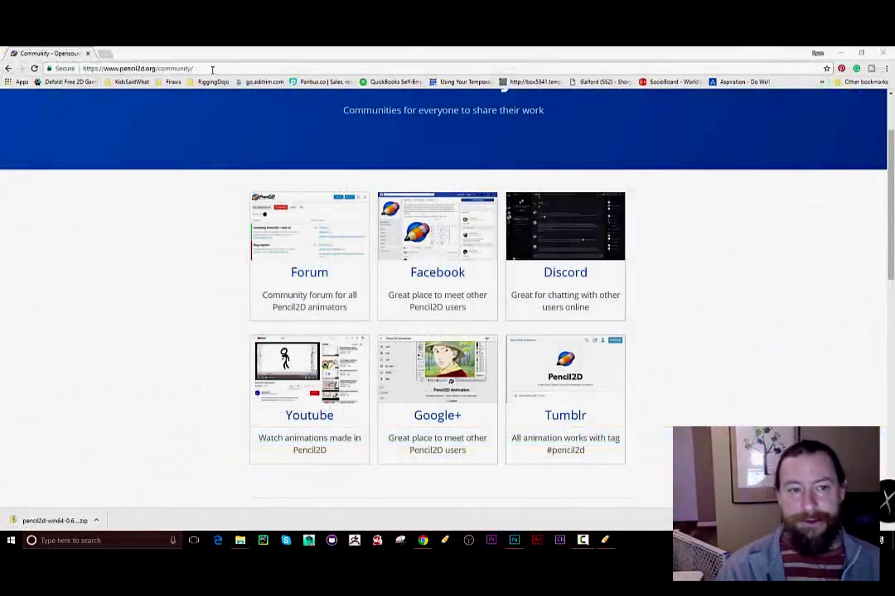
mouse_move(322, 248)
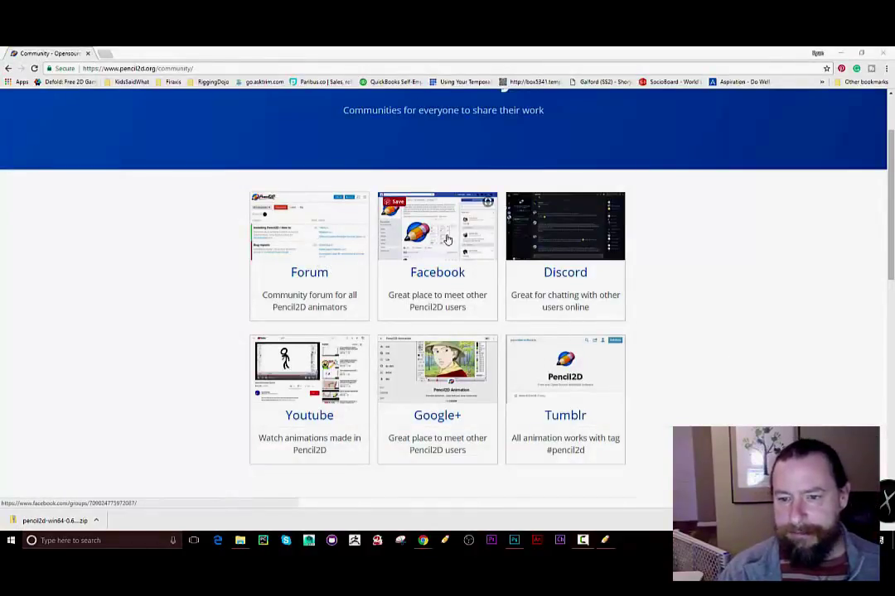
mouse_move(580, 249)
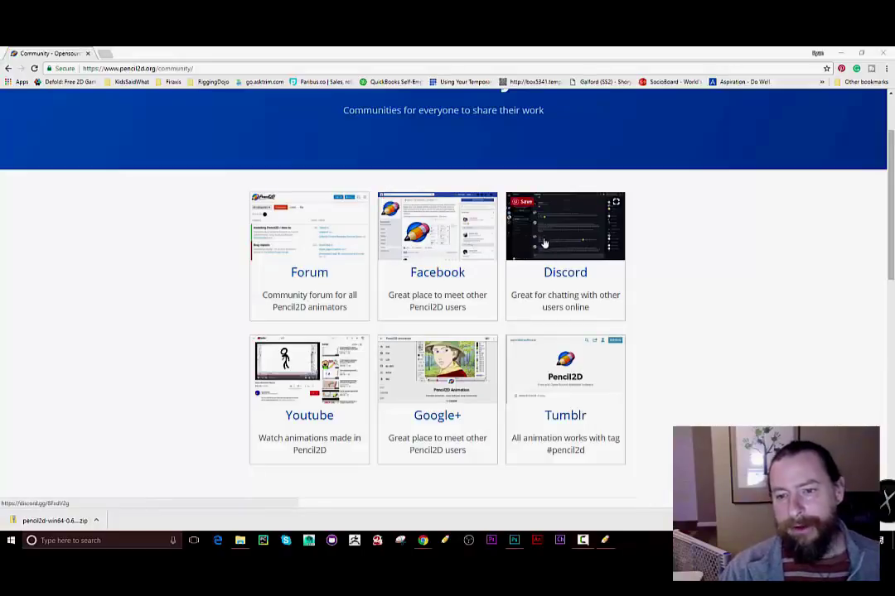
mouse_move(477, 225)
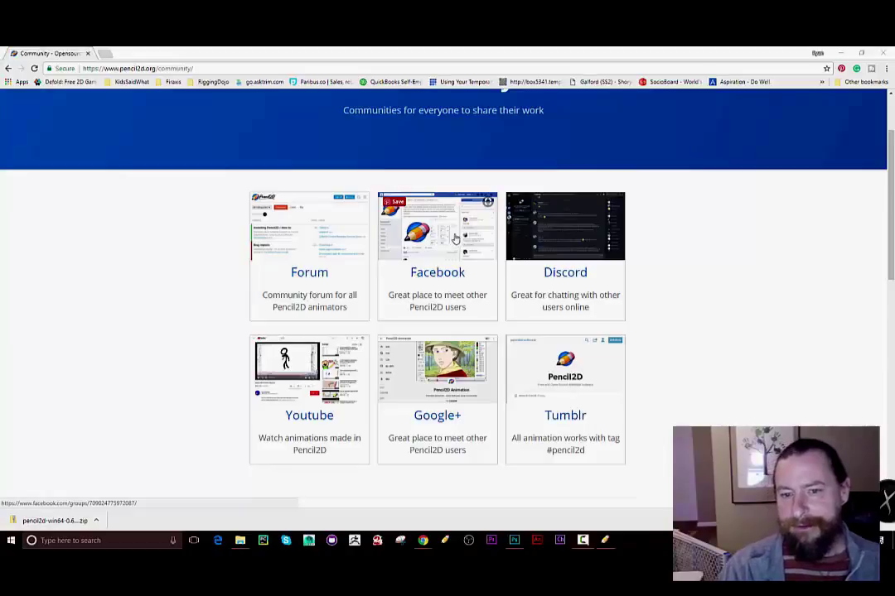
mouse_move(457, 230)
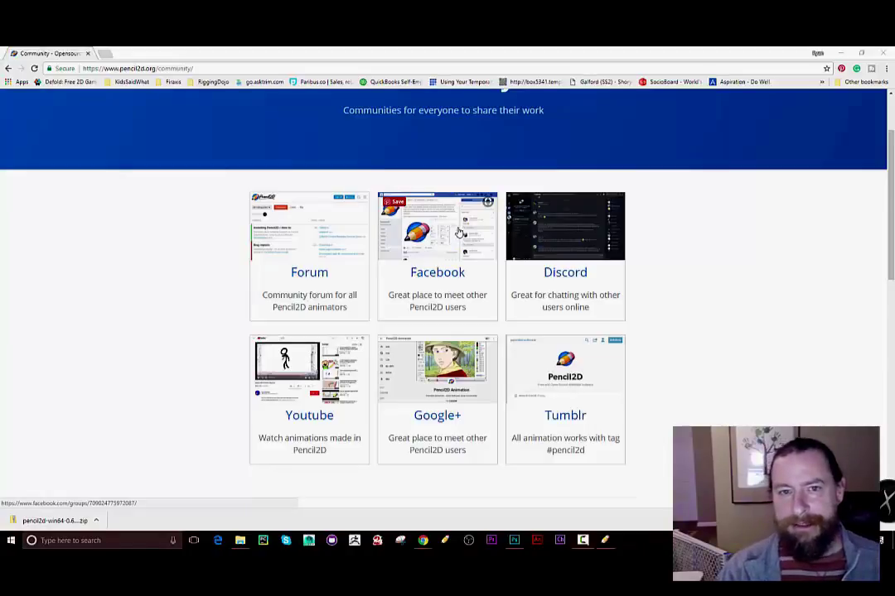